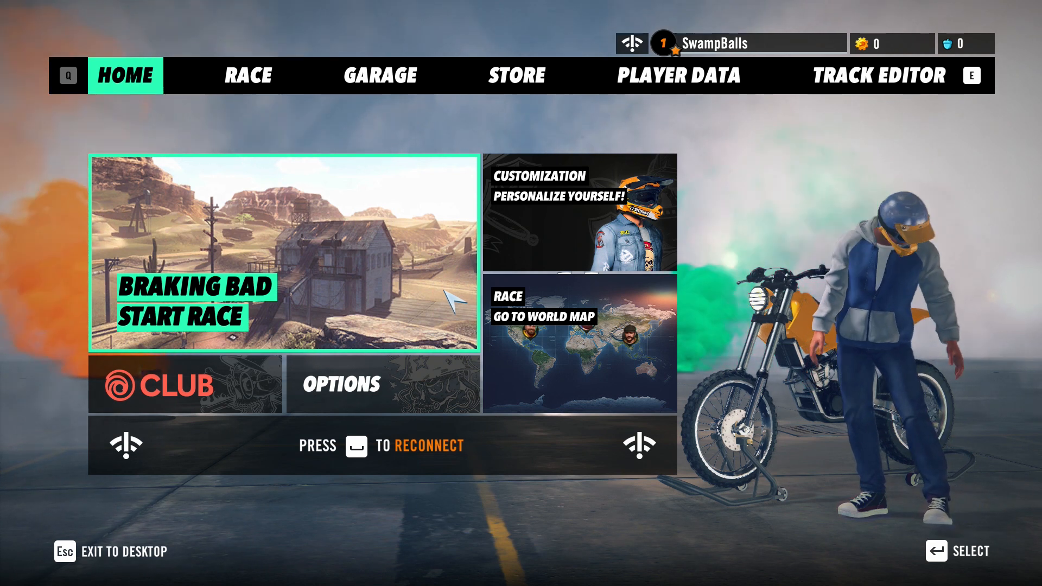
Step: Open the Track Editor from the Home screen and start a new grassy-field track
{"action": "left_click", "coordinate": [879, 75]}
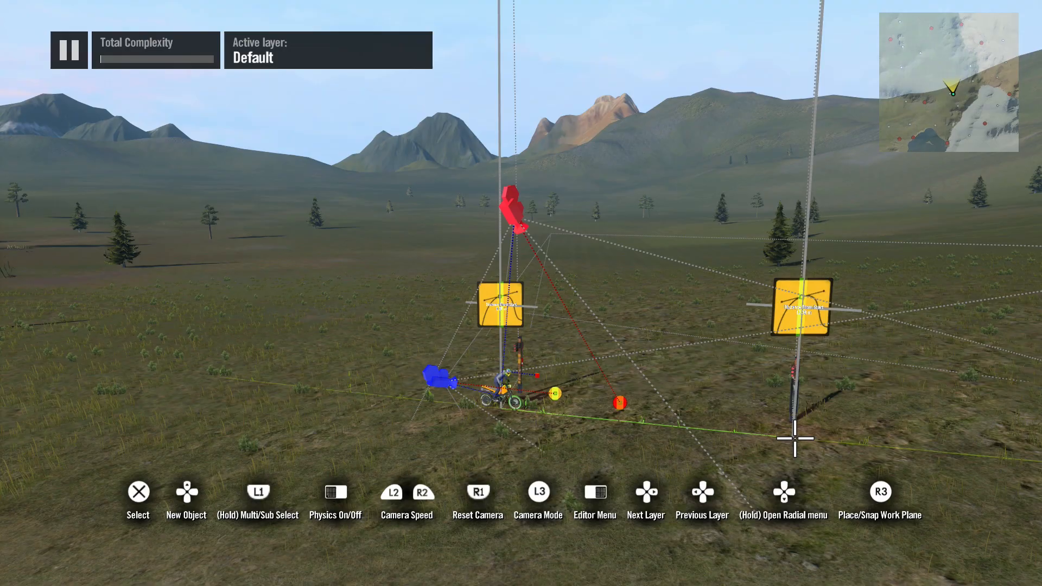
{"action": "left_click", "coordinate": [69, 50]}
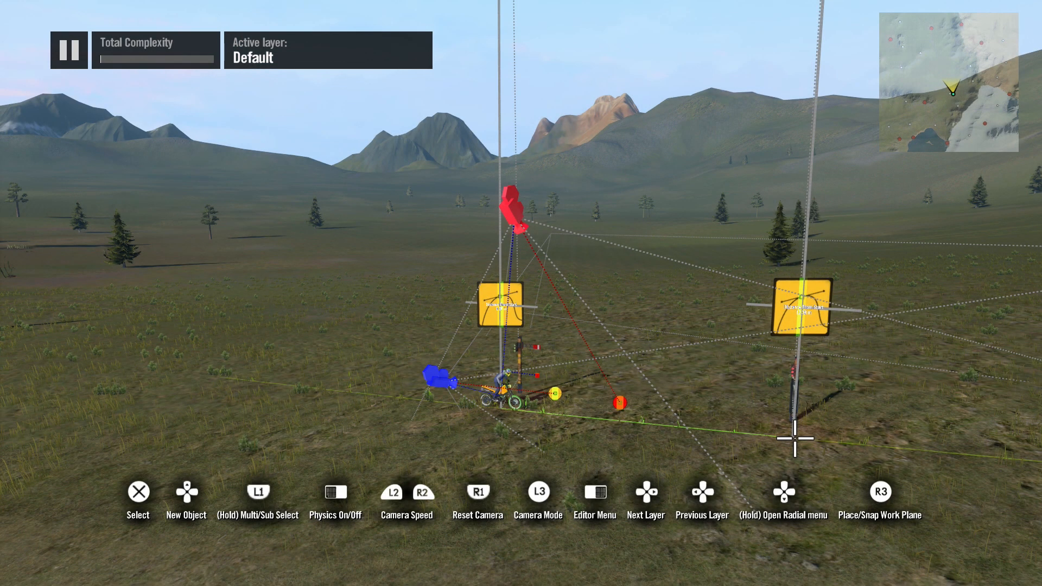
Step: Open the radial editor menu and choose Track Layers to list Driving Line and Default
{"action": "left_click", "coordinate": [782, 491]}
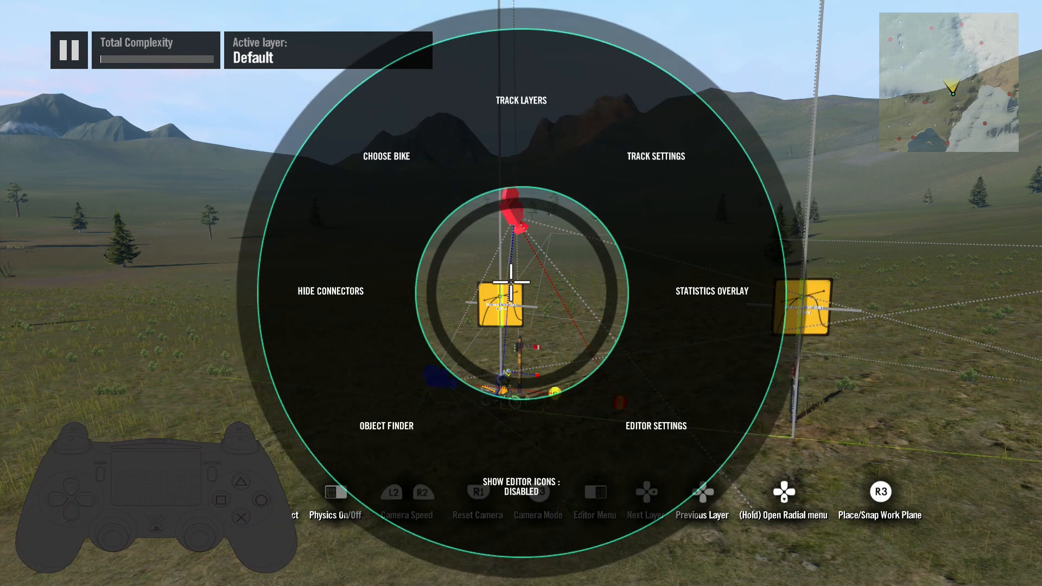
{"action": "mouse_move", "coordinate": [331, 290]}
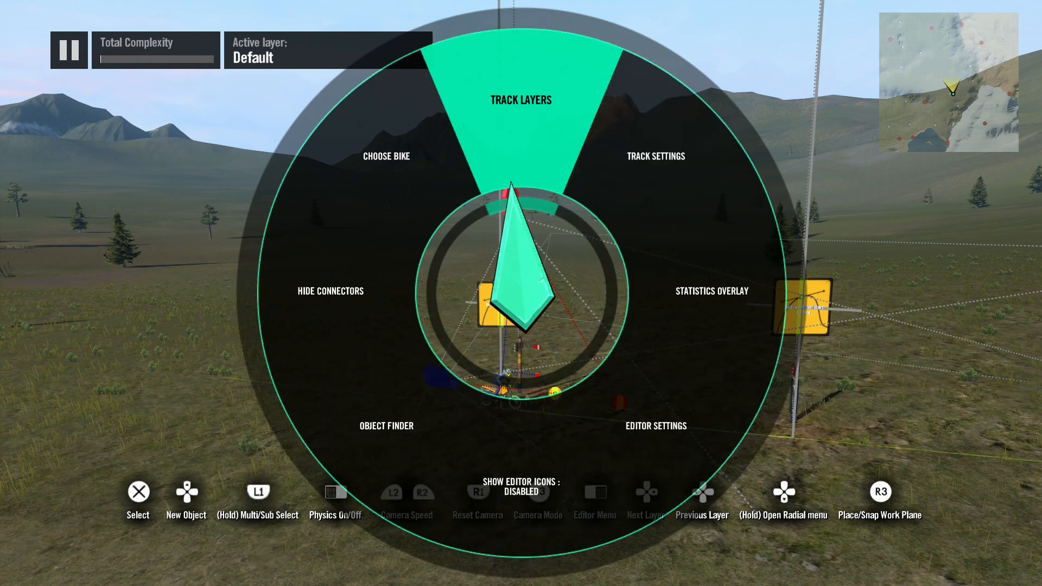
{"action": "left_click", "coordinate": [520, 100]}
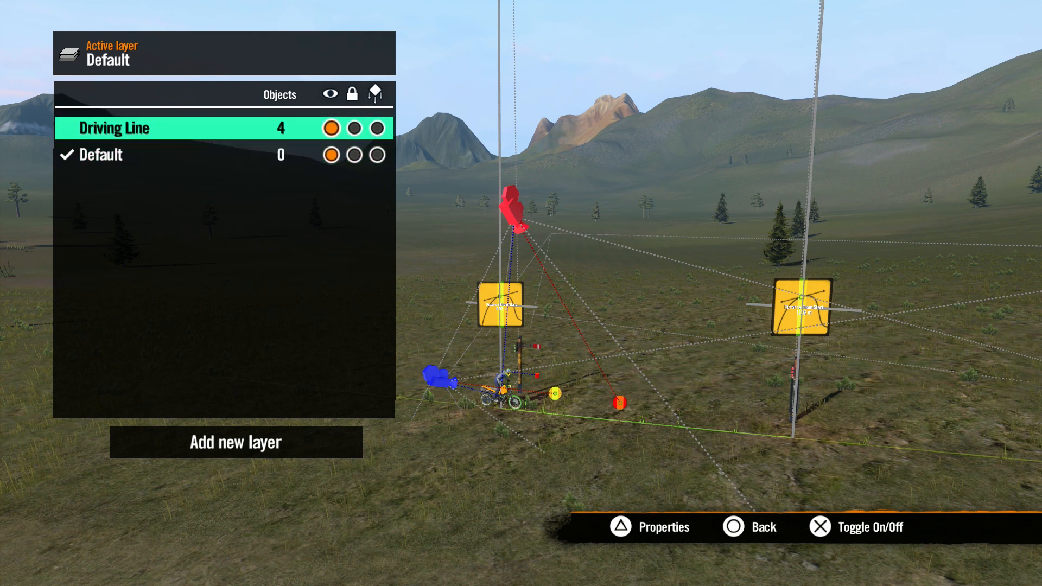
Step: Toggle the Driving Line layer's visibility circle off and back on
{"action": "left_click", "coordinate": [331, 128]}
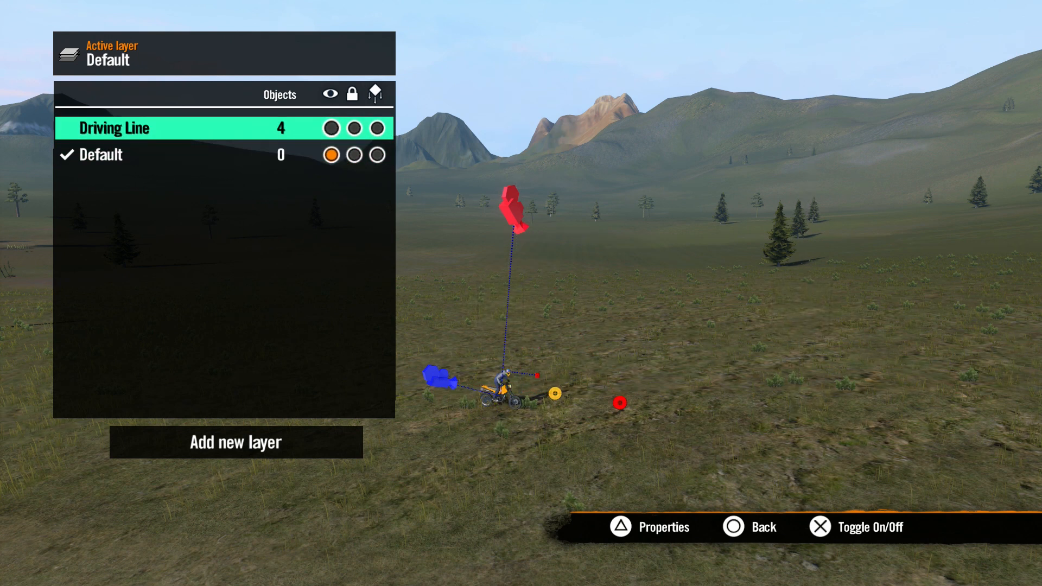
{"action": "left_click", "coordinate": [330, 128]}
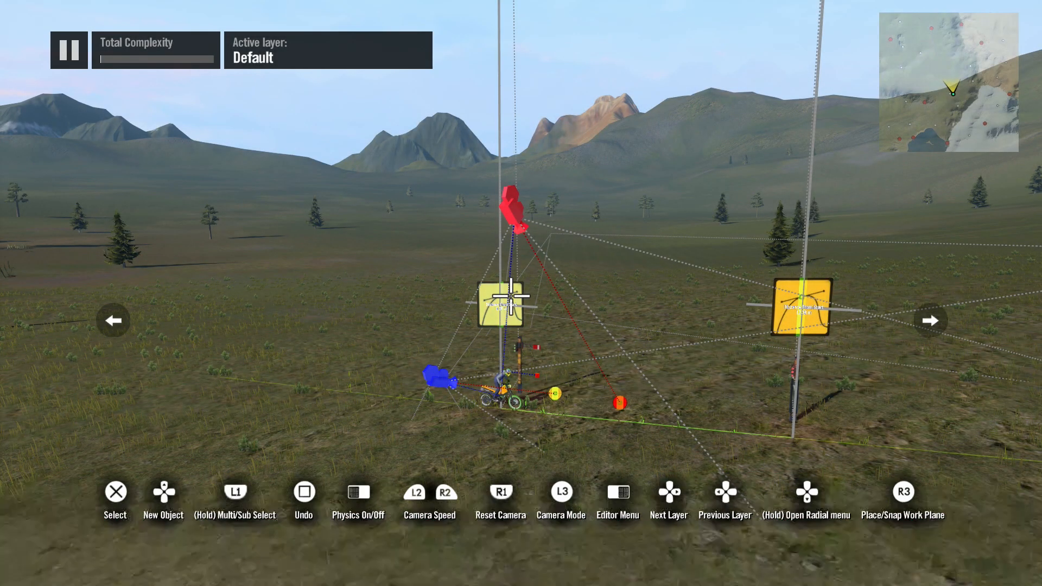
Step: Leave the Track Layers panel and bring up the Editor Menu with Test Track and Save Track
{"action": "left_click", "coordinate": [500, 305]}
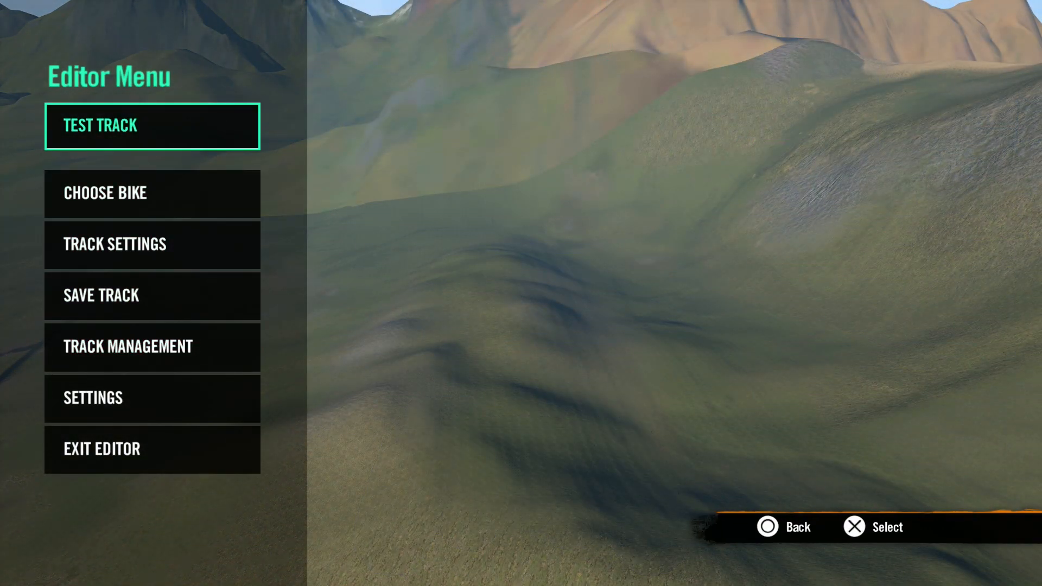
Step: Copy a tire stack and place it at the end of the row as the fifth stack
{"action": "left_click", "coordinate": [152, 125]}
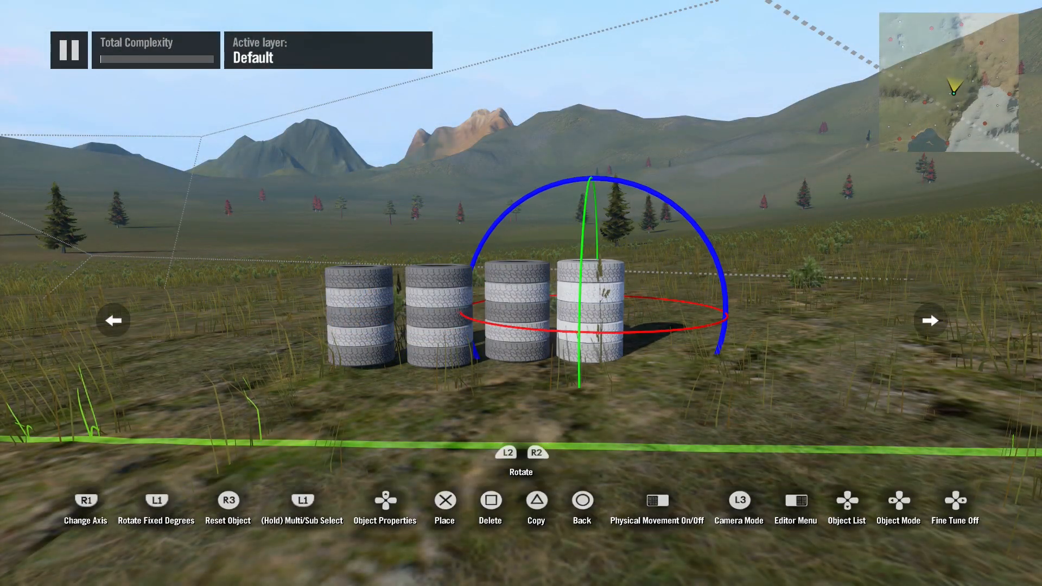
{"action": "left_click", "coordinate": [581, 498]}
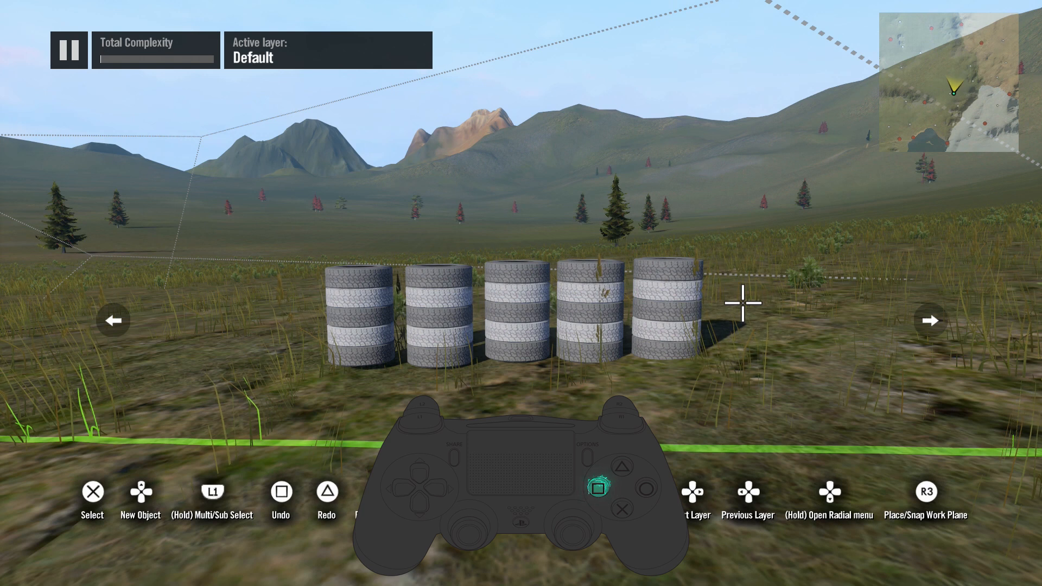